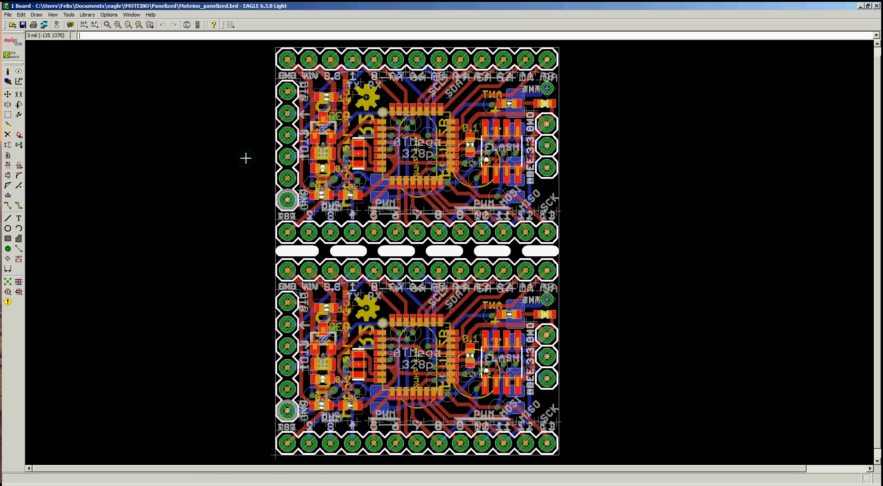
{"action": "mouse_move", "coordinate": [264, 308]}
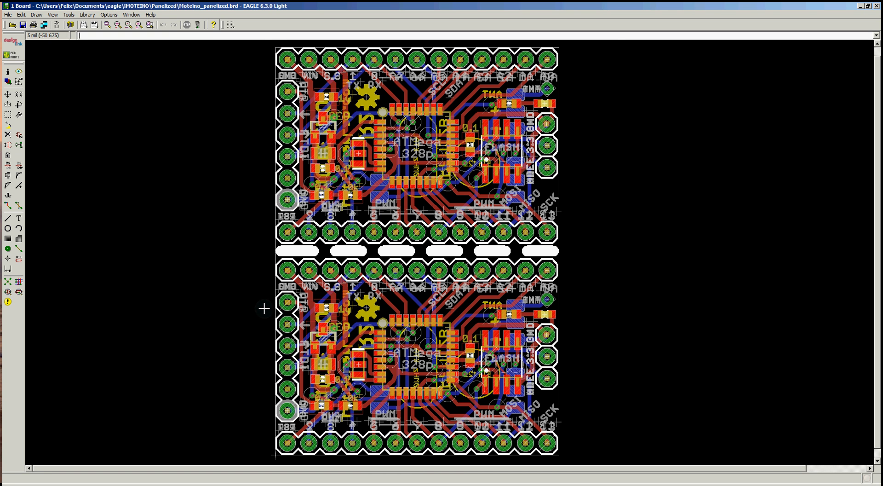
{"action": "mouse_move", "coordinate": [356, 48]}
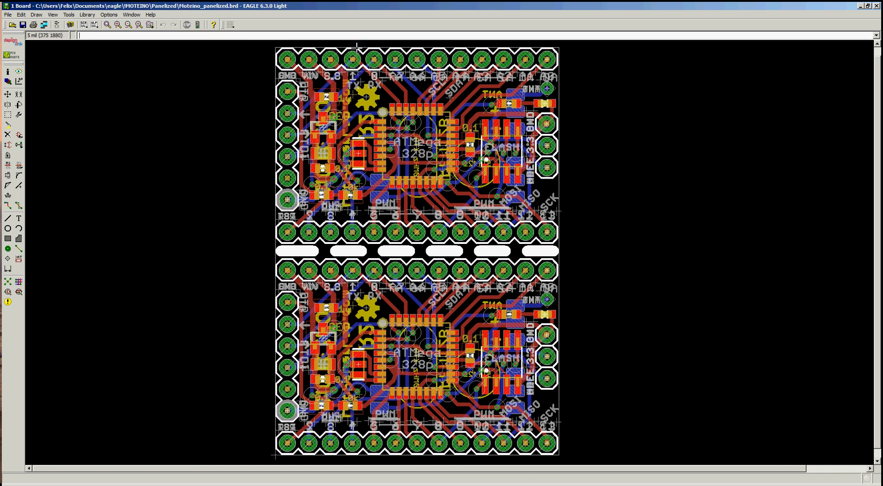
{"action": "mouse_move", "coordinate": [270, 457]}
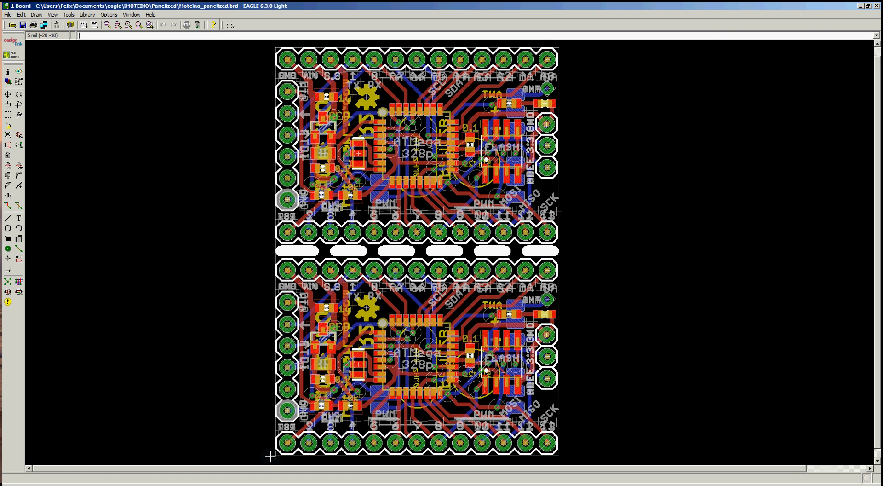
{"action": "mouse_move", "coordinate": [576, 72]}
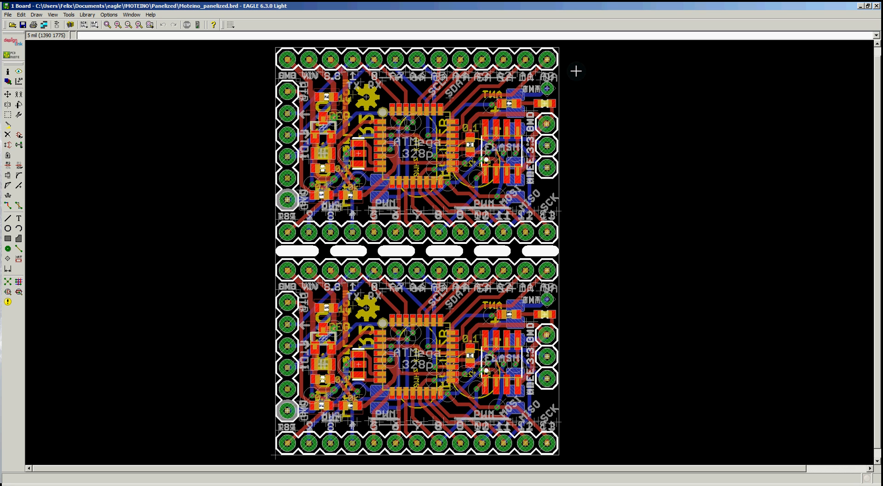
{"action": "mouse_move", "coordinate": [272, 47]}
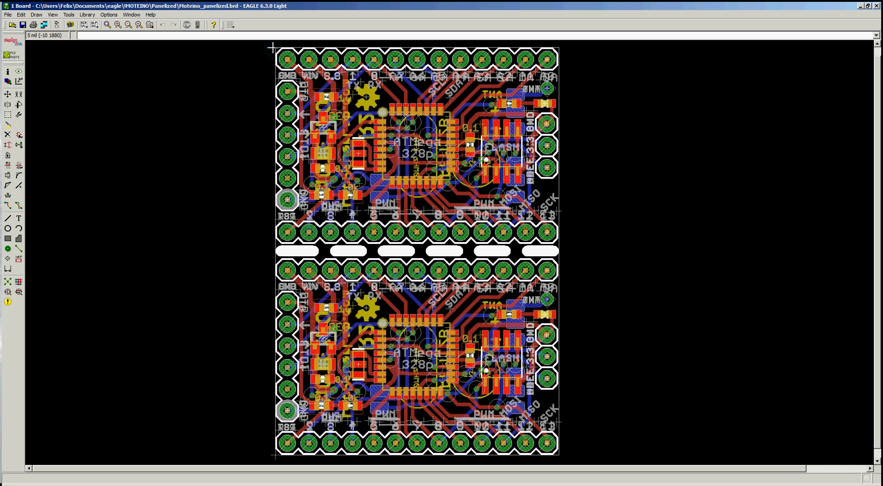
{"action": "mouse_move", "coordinate": [554, 47]}
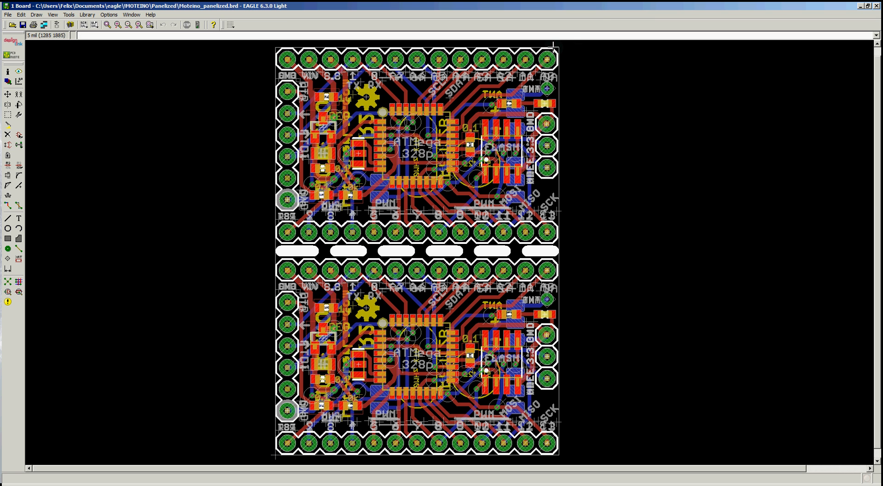
{"action": "mouse_move", "coordinate": [281, 456]}
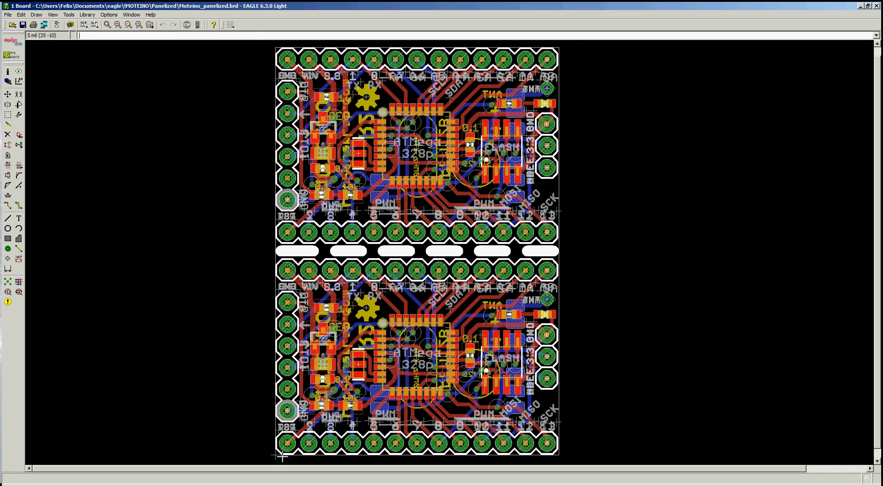
{"action": "mouse_move", "coordinate": [274, 45]}
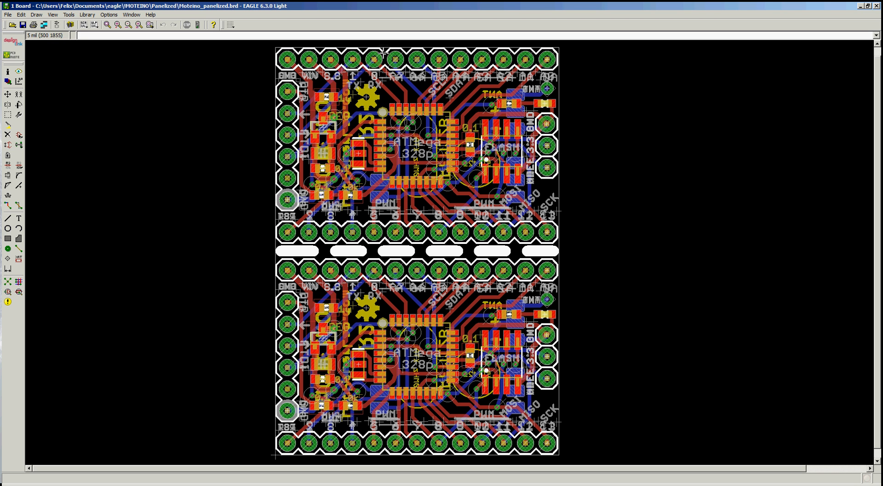
{"action": "mouse_move", "coordinate": [360, 275]}
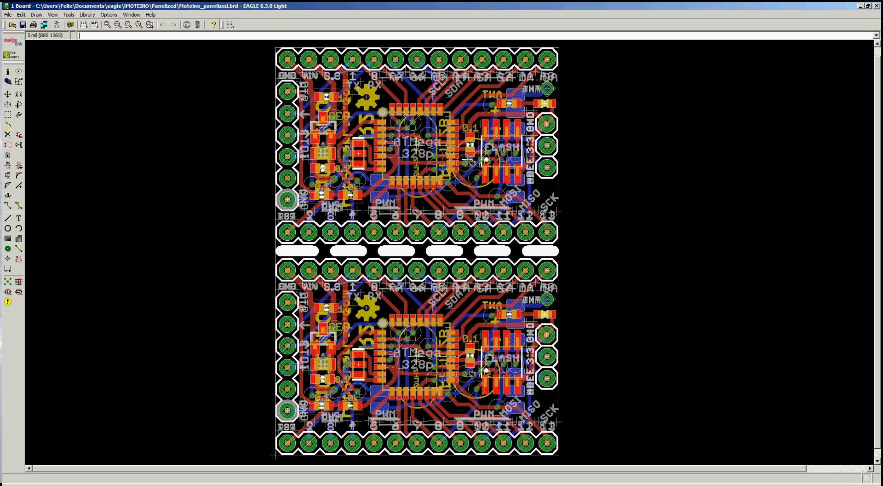
{"action": "mouse_move", "coordinate": [271, 64]}
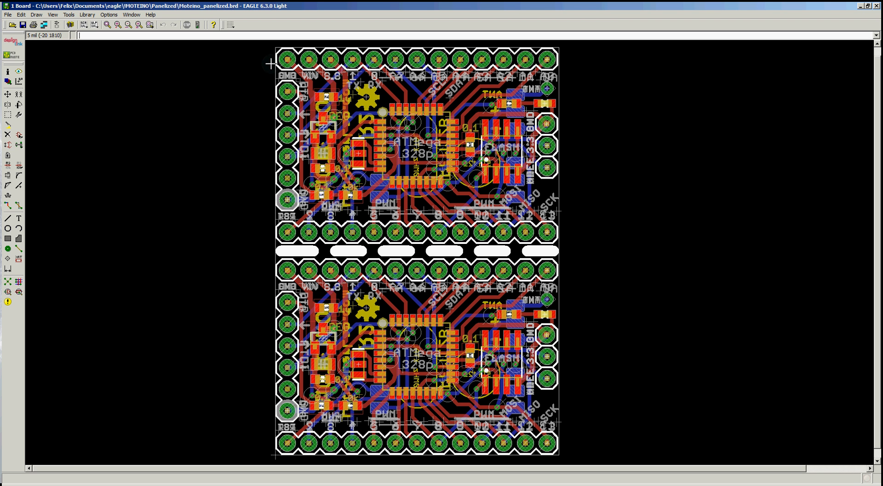
{"action": "mouse_move", "coordinate": [274, 252]}
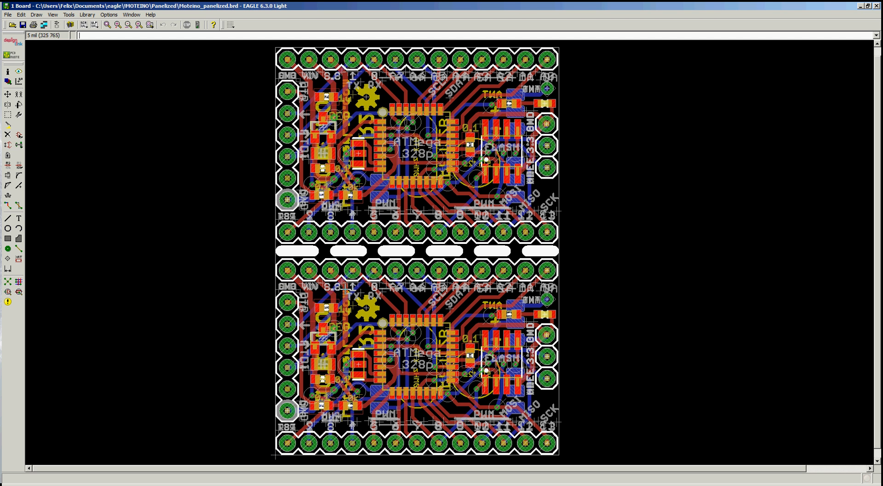
{"action": "mouse_move", "coordinate": [277, 251]}
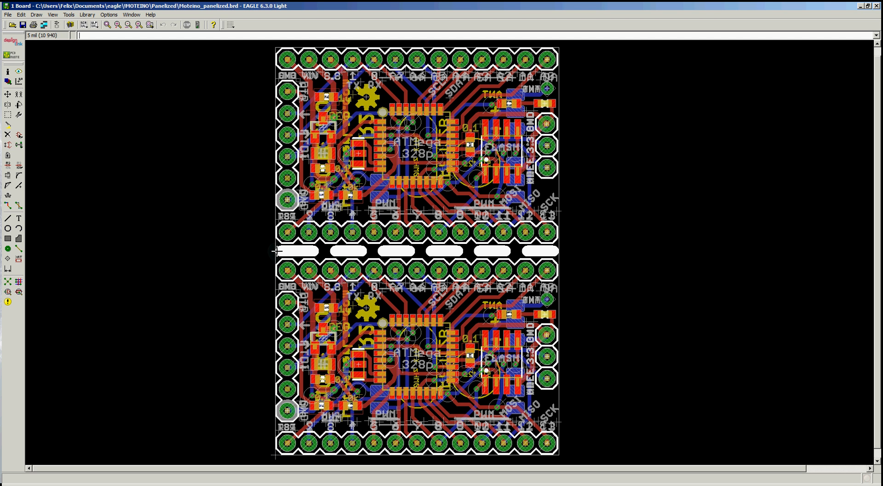
{"action": "mouse_move", "coordinate": [558, 252]}
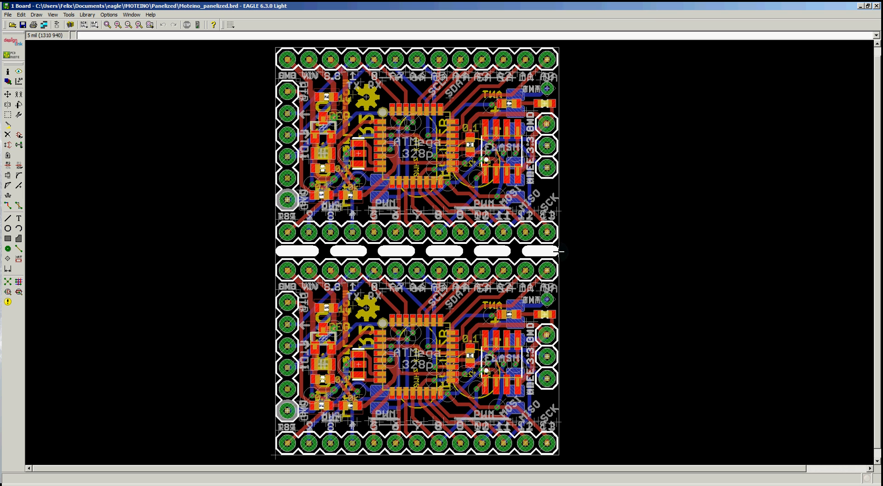
{"action": "mouse_move", "coordinate": [359, 249]}
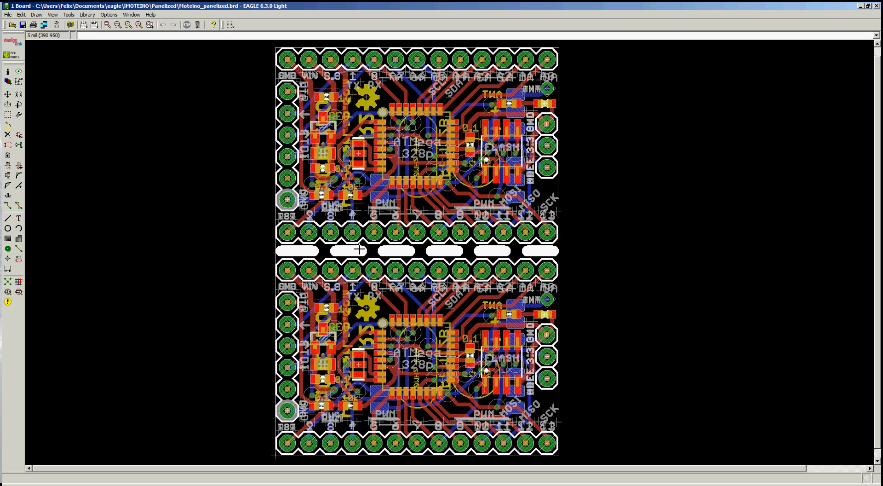
{"action": "mouse_move", "coordinate": [378, 250]}
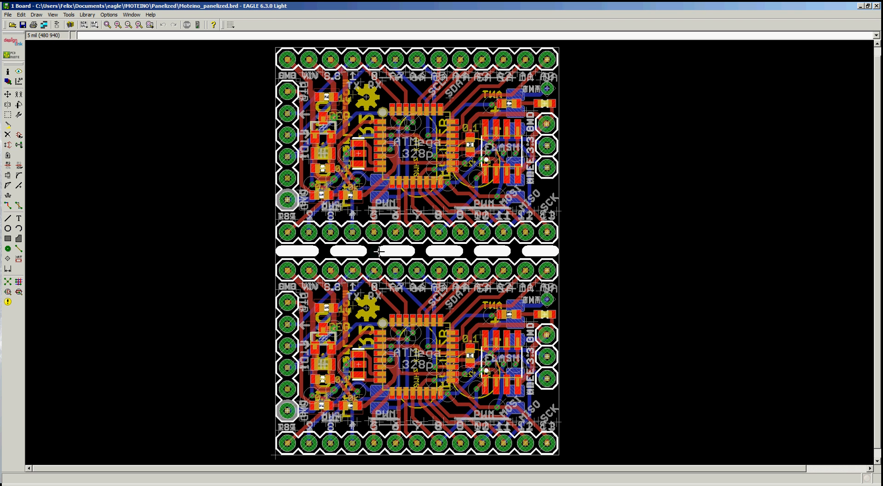
{"action": "mouse_move", "coordinate": [380, 251]}
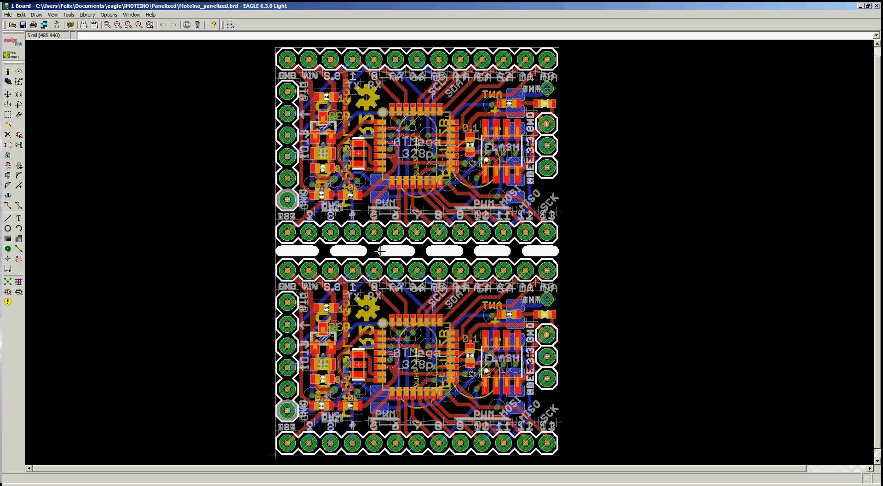
{"action": "mouse_move", "coordinate": [290, 250]}
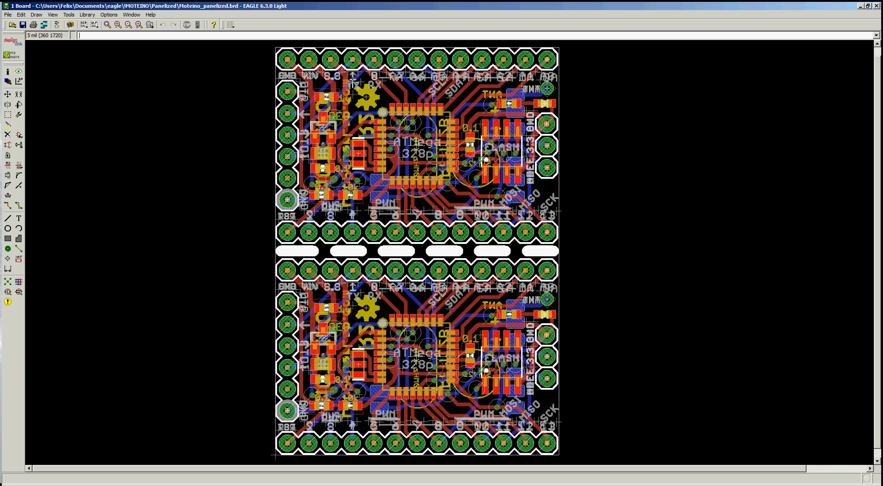
{"action": "mouse_move", "coordinate": [385, 111]}
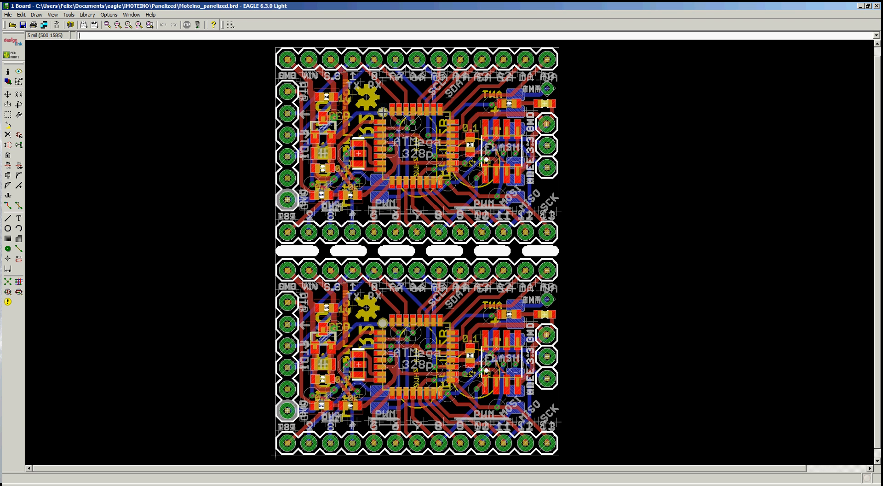
{"action": "mouse_move", "coordinate": [318, 251]}
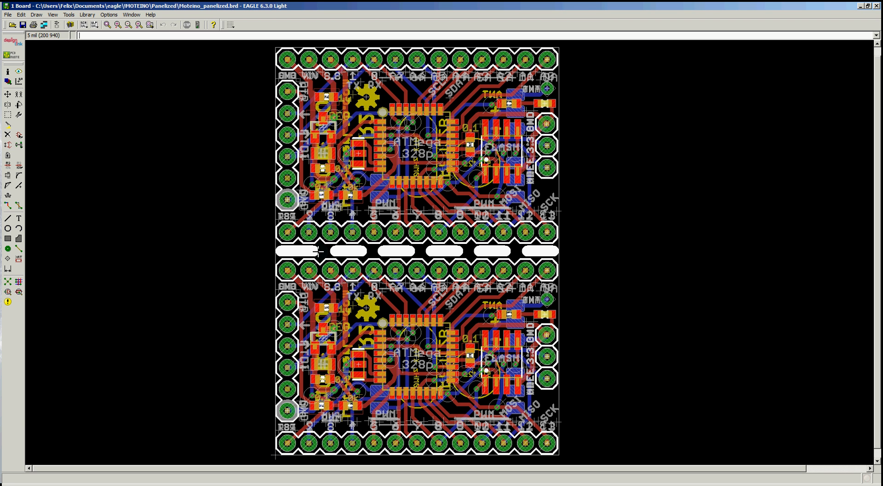
{"action": "mouse_move", "coordinate": [331, 251]}
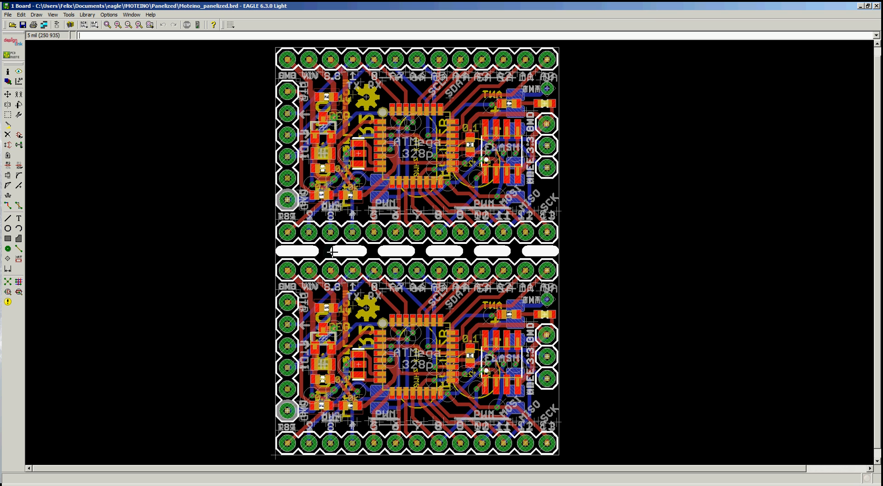
{"action": "mouse_move", "coordinate": [300, 254]}
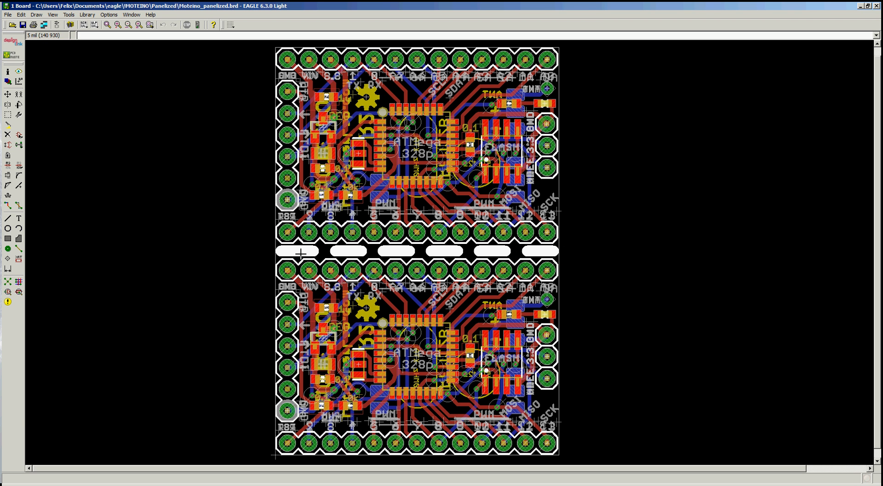
{"action": "mouse_move", "coordinate": [340, 251]}
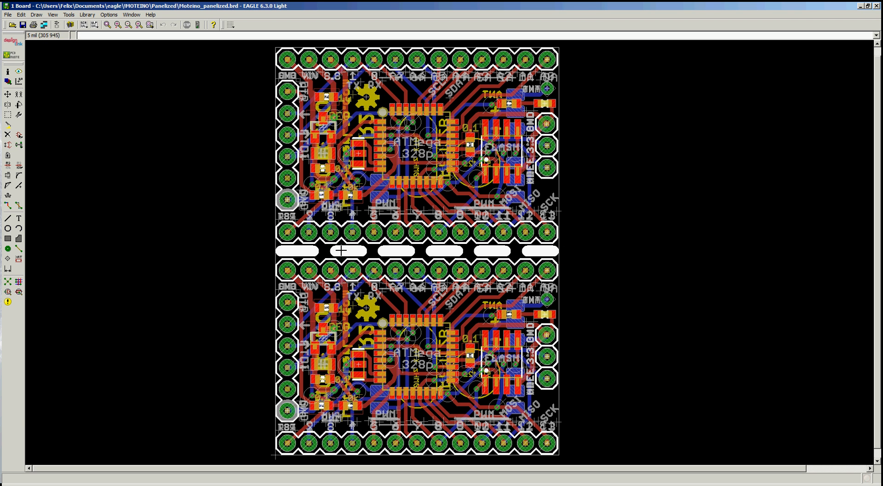
{"action": "mouse_move", "coordinate": [590, 450]}
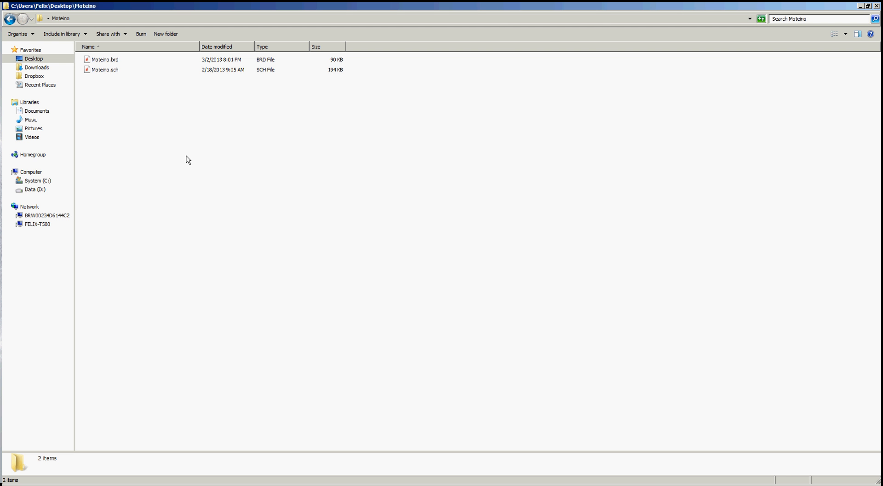
{"action": "mouse_move", "coordinate": [118, 66]}
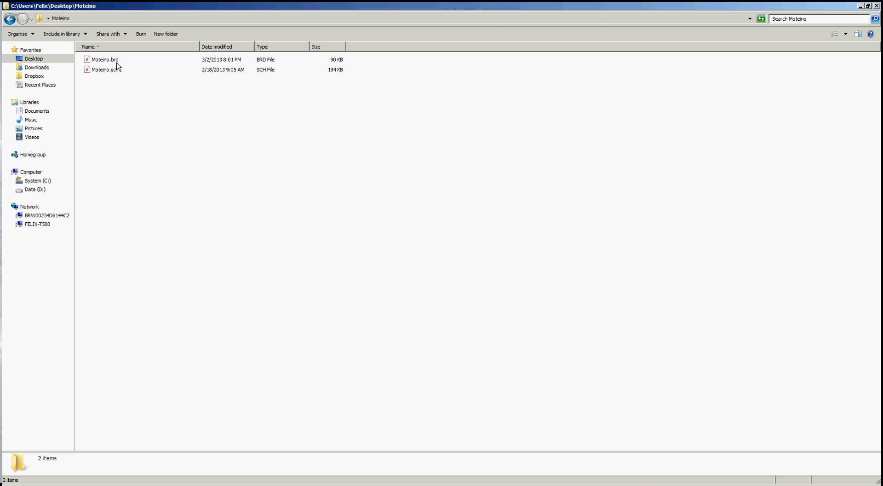
Step: Select the original Moteino.brd file in the Desktop\Moteino folder
{"action": "double_click", "coordinate": [104, 59]}
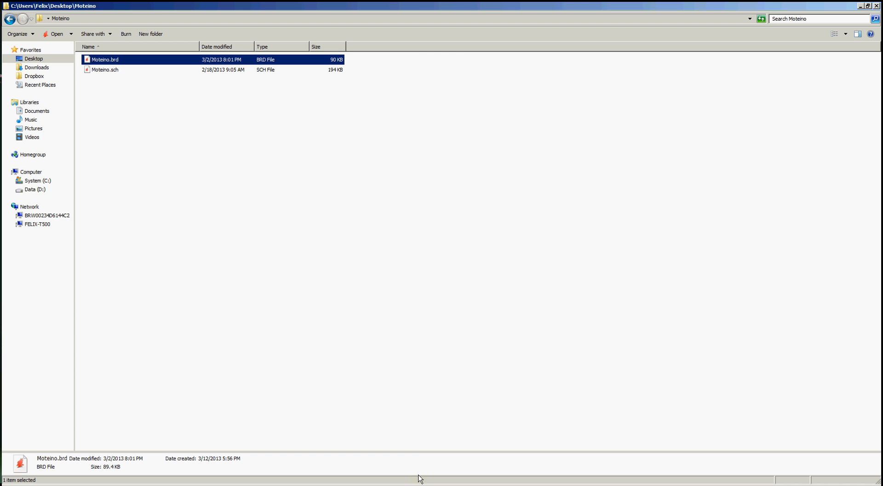
{"action": "mouse_move", "coordinate": [146, 116]}
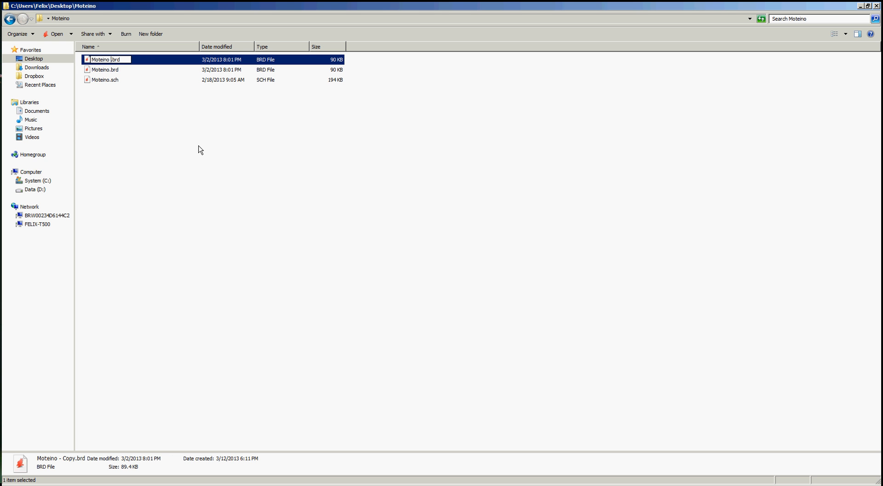
Step: Rename the copy to Moteino_panelized.brd and open it in EAGLE
{"action": "type", "text": "_panelized"}
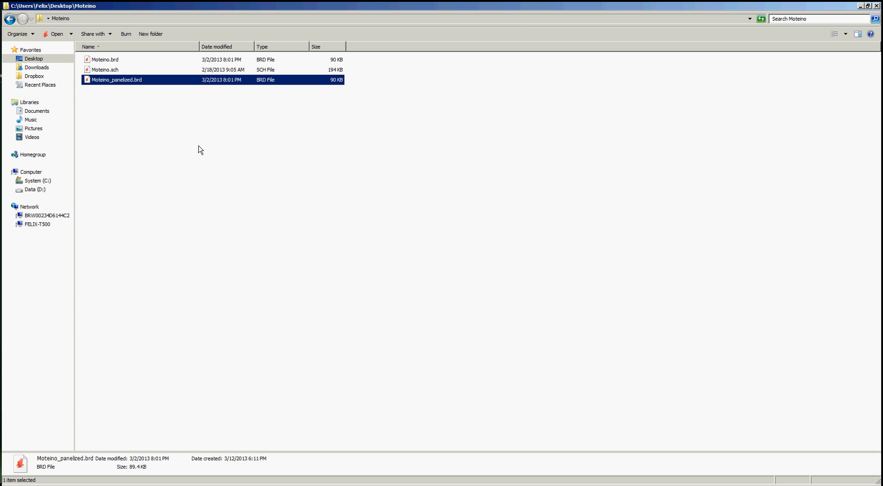
{"action": "double_click", "coordinate": [117, 79]}
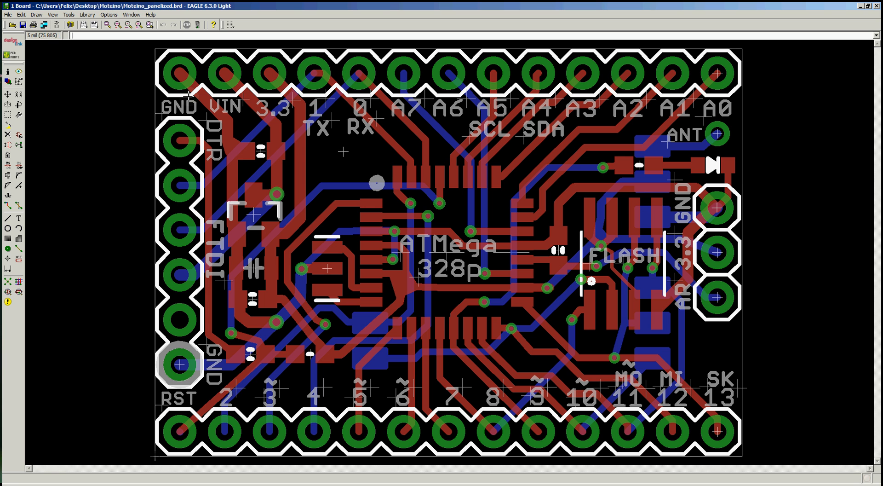
{"action": "mouse_move", "coordinate": [189, 96]}
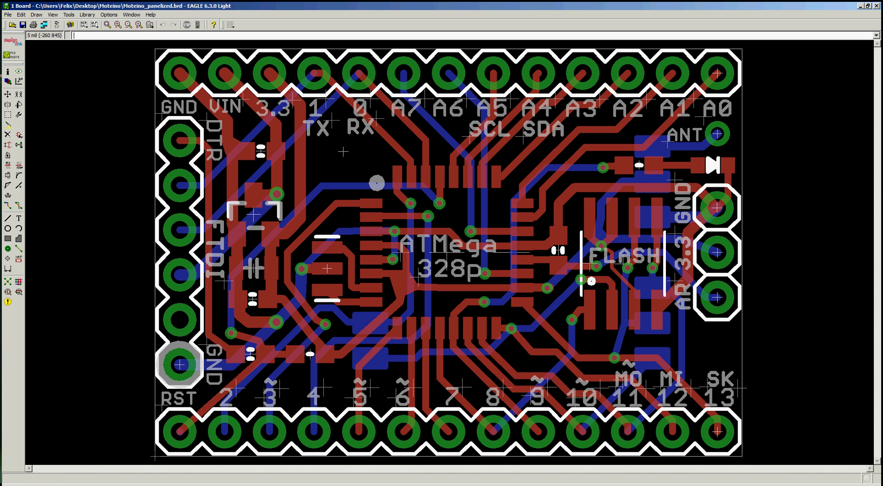
Step: Turn on all layers in the Display dialog so silkscreen parts and labels show
{"action": "left_click", "coordinate": [7, 91]}
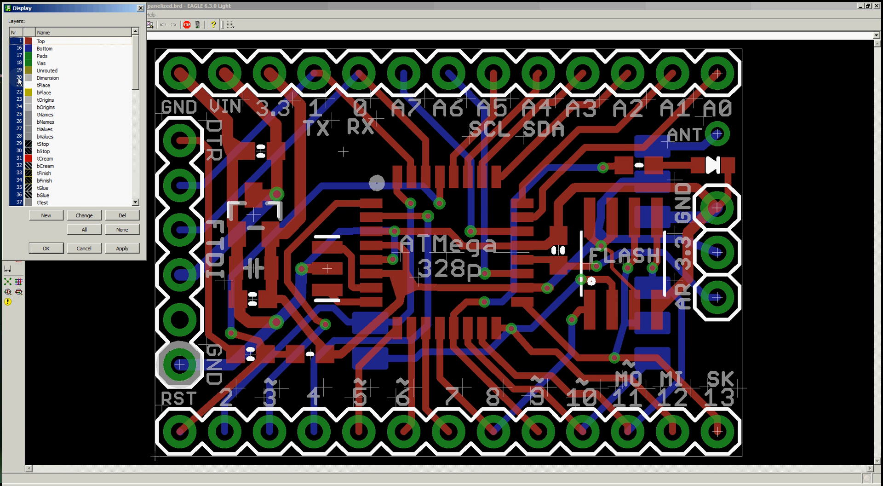
{"action": "left_click", "coordinate": [48, 78]}
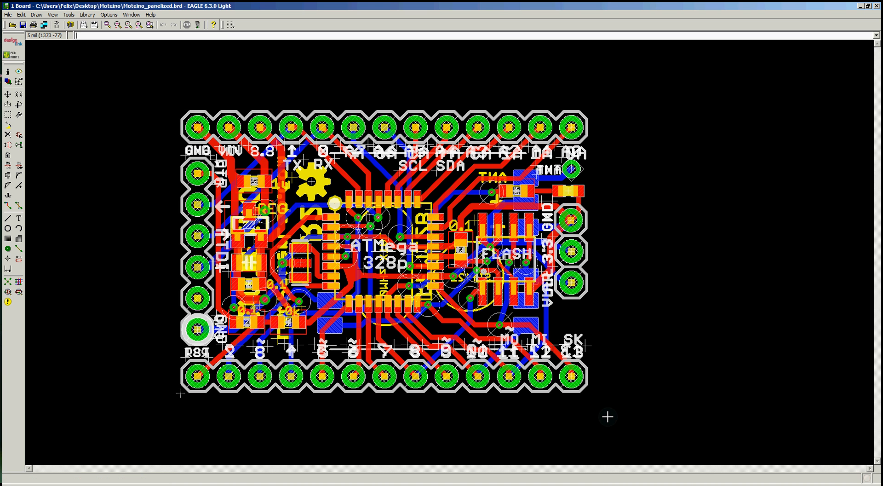
{"action": "mouse_move", "coordinate": [27, 108]}
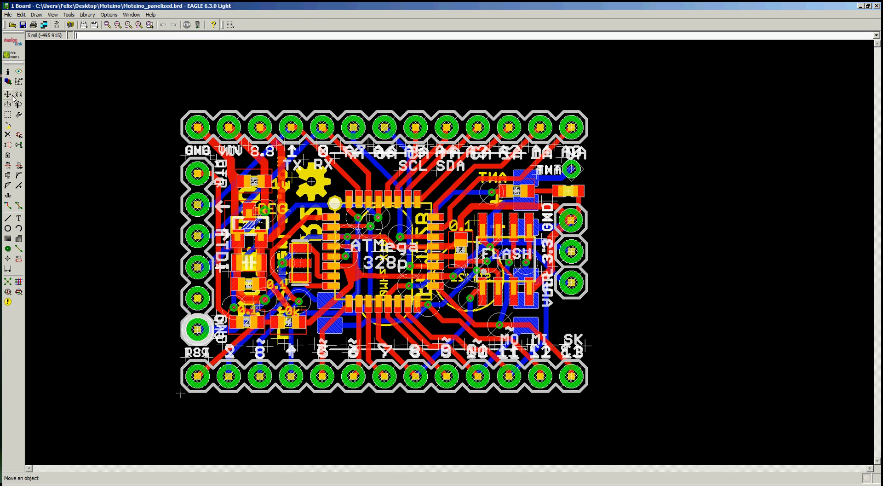
Step: Copy the whole Moteino board as a group for a second panel copy
{"action": "right_click", "coordinate": [576, 330]}
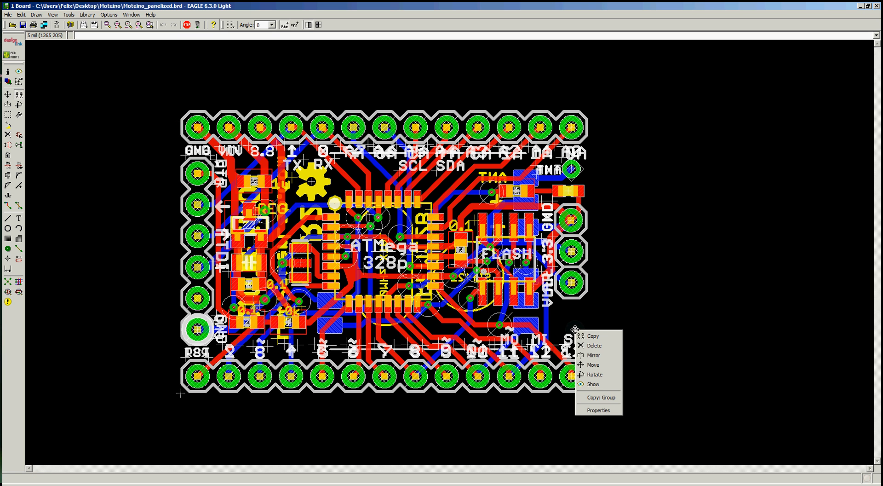
{"action": "mouse_move", "coordinate": [573, 321]}
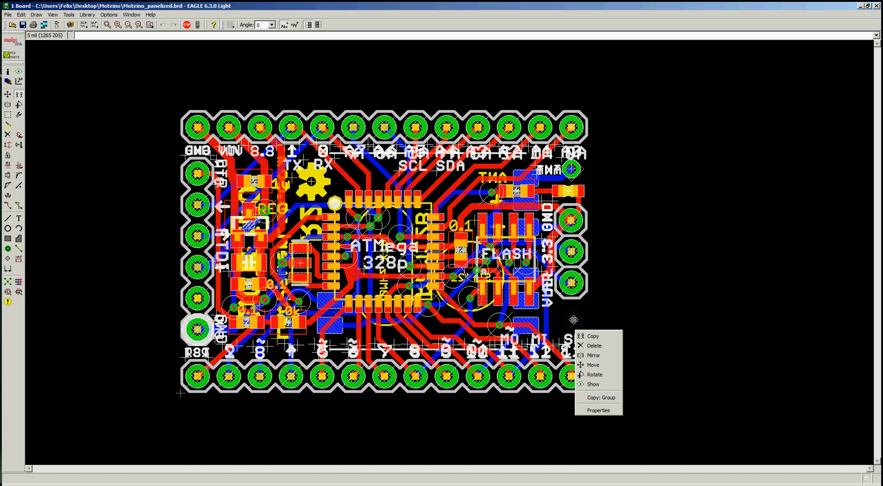
{"action": "mouse_move", "coordinate": [598, 398]}
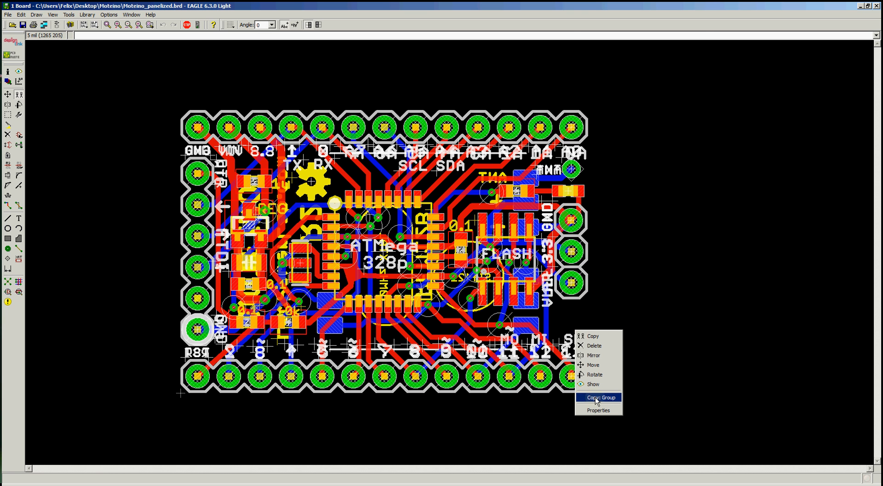
{"action": "left_click", "coordinate": [600, 398]}
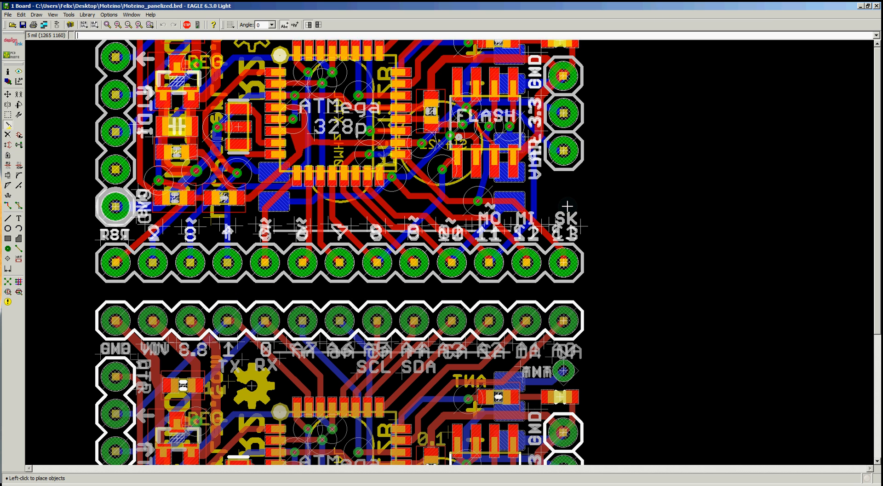
Step: Drop the copied board just below the original and check the reference cut line's style
{"action": "scroll", "scroll_direction": "up", "scroll_amount": 3}
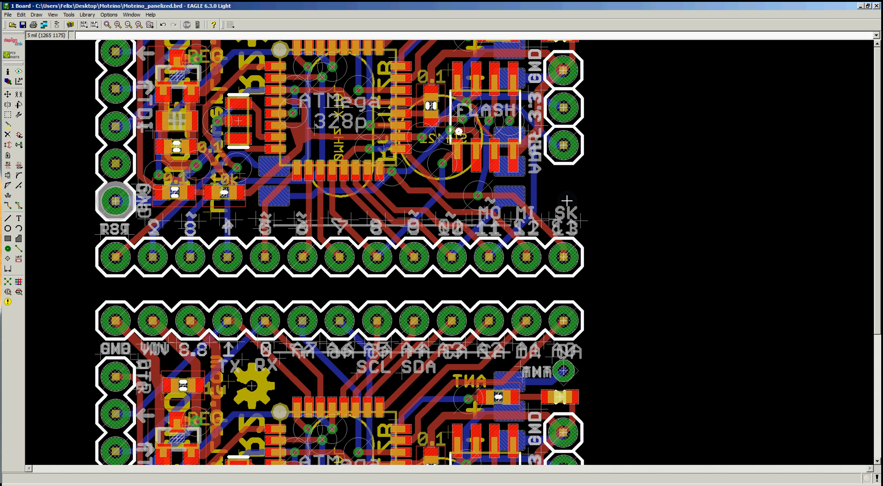
{"action": "mouse_move", "coordinate": [490, 280]}
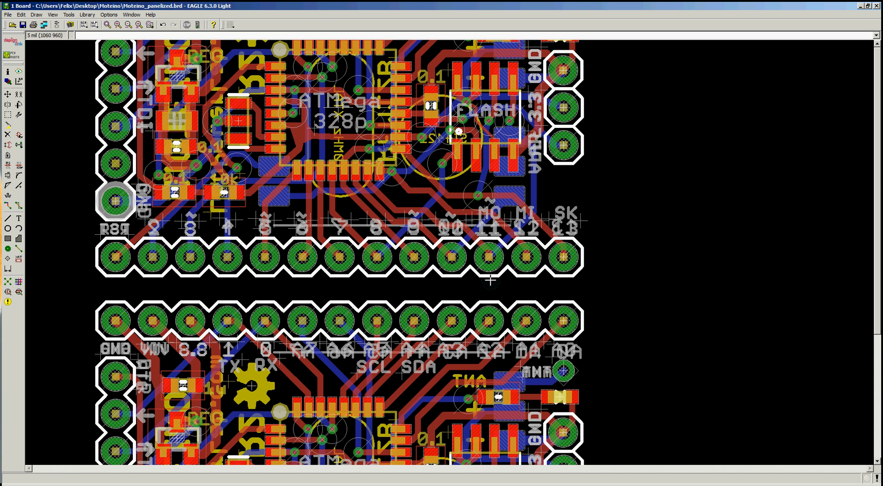
{"action": "mouse_move", "coordinate": [457, 289]}
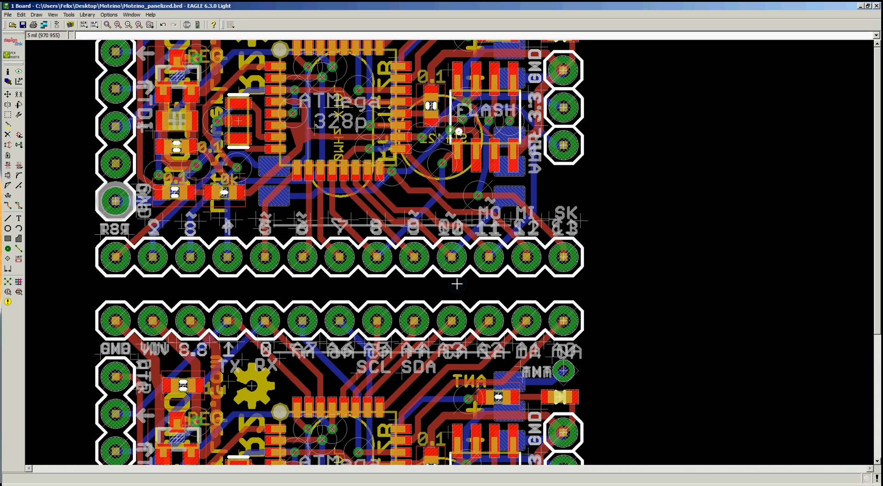
{"action": "mouse_move", "coordinate": [100, 285]}
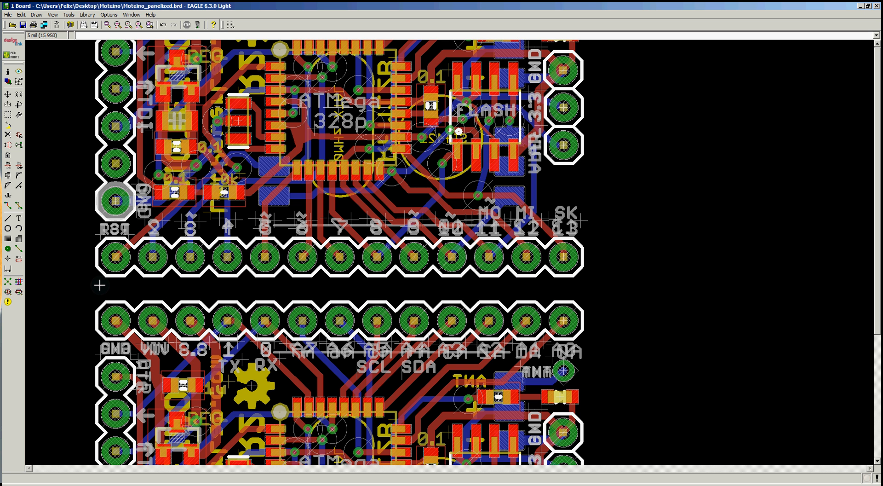
{"action": "mouse_move", "coordinate": [540, 289]}
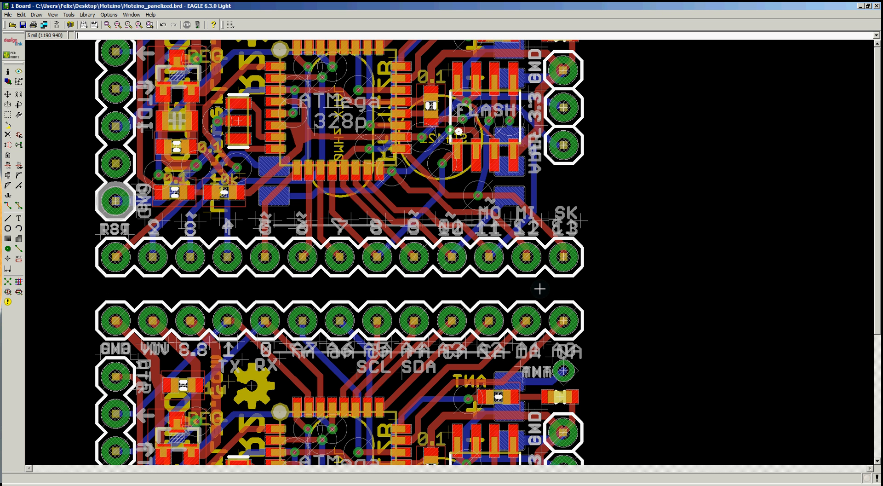
{"action": "mouse_move", "coordinate": [188, 289]}
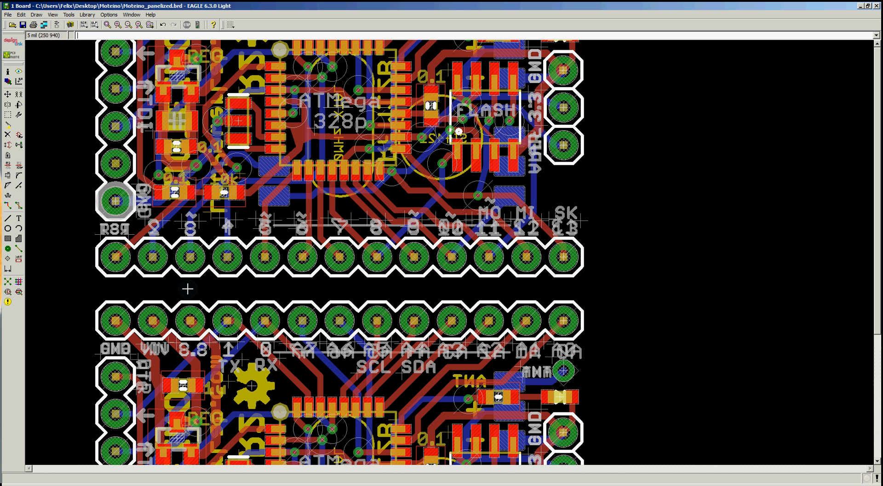
{"action": "mouse_move", "coordinate": [189, 289]}
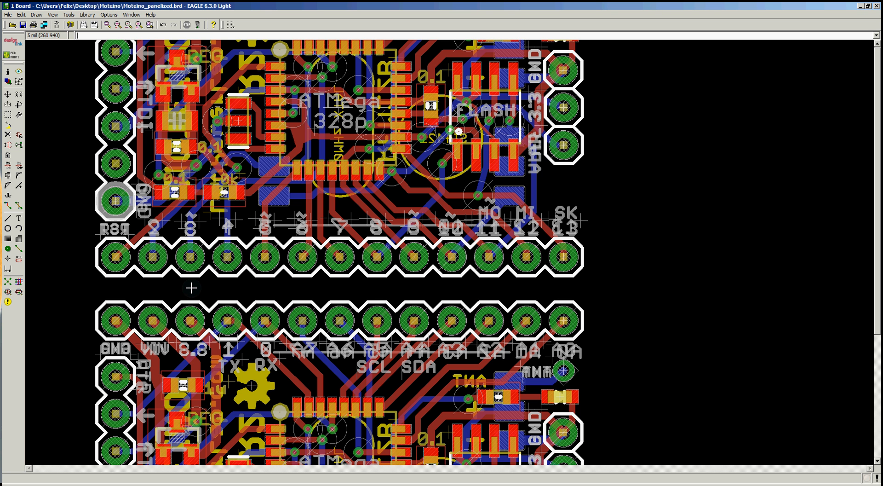
{"action": "mouse_move", "coordinate": [528, 321]}
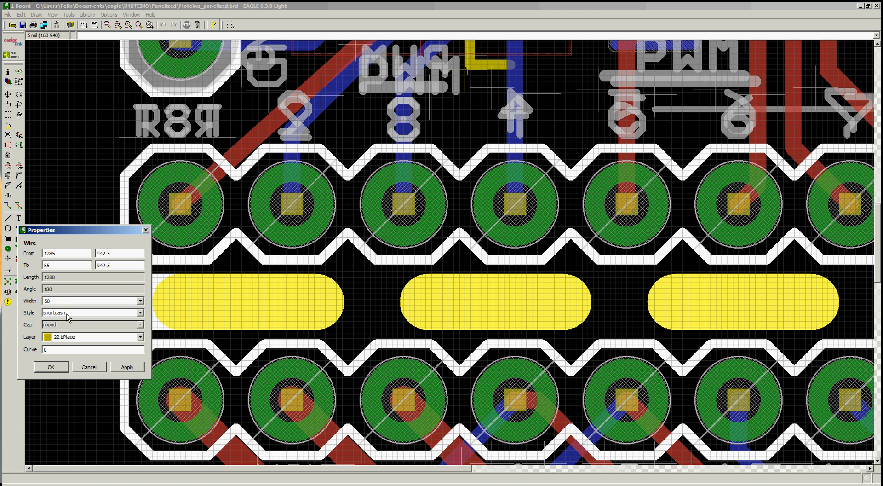
{"action": "left_click", "coordinate": [50, 368]}
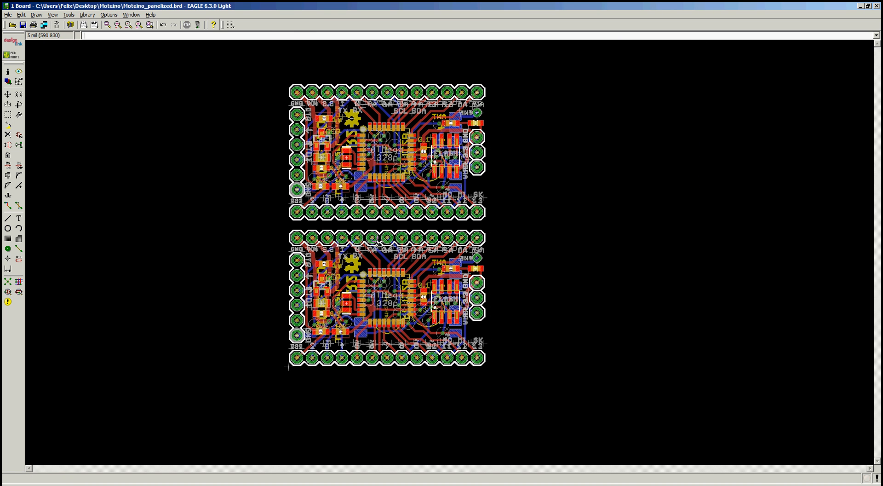
{"action": "mouse_move", "coordinate": [18, 105]}
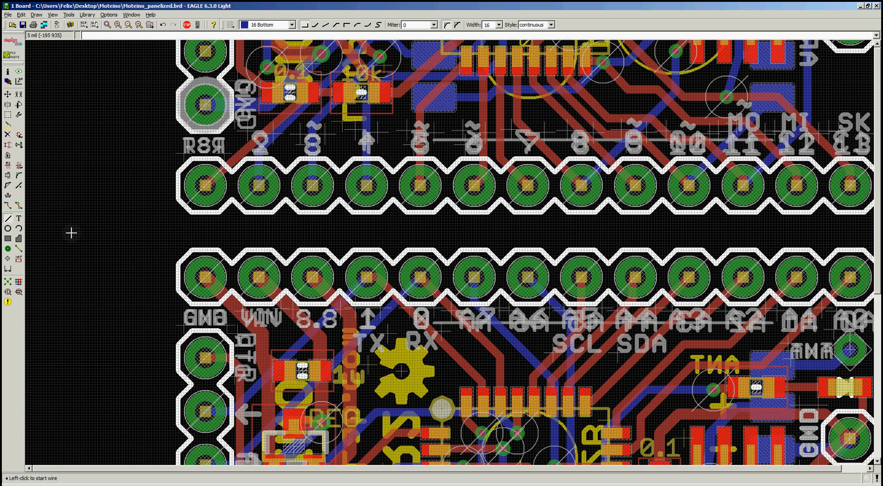
{"action": "mouse_move", "coordinate": [197, 240]}
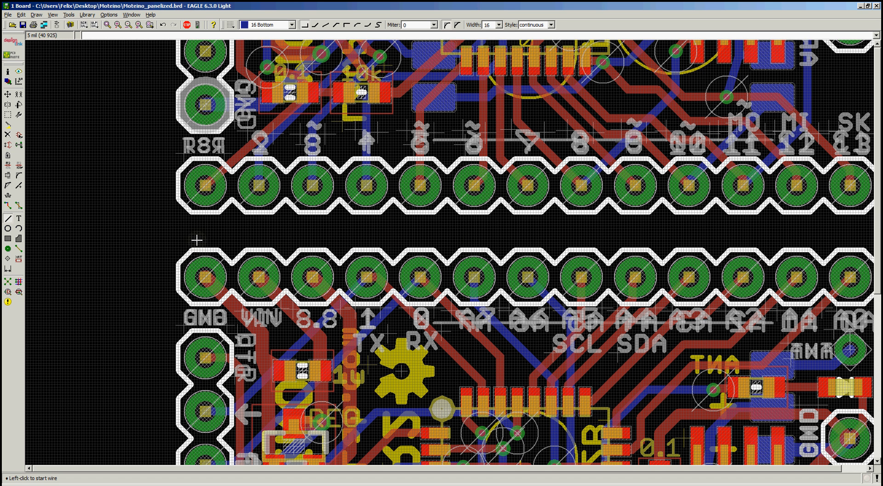
{"action": "mouse_move", "coordinate": [19, 216]}
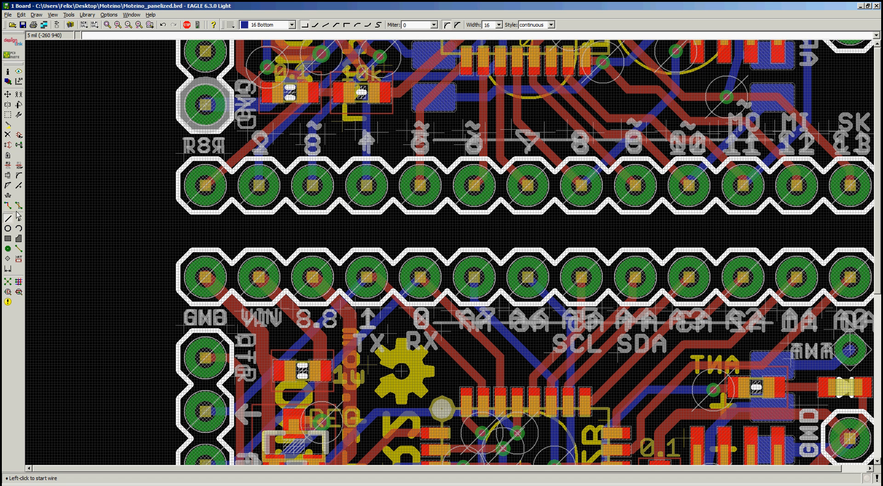
Step: Draw a width-40 line on layer 21 tPlace across the gap between the boards
{"action": "left_click", "coordinate": [293, 24]}
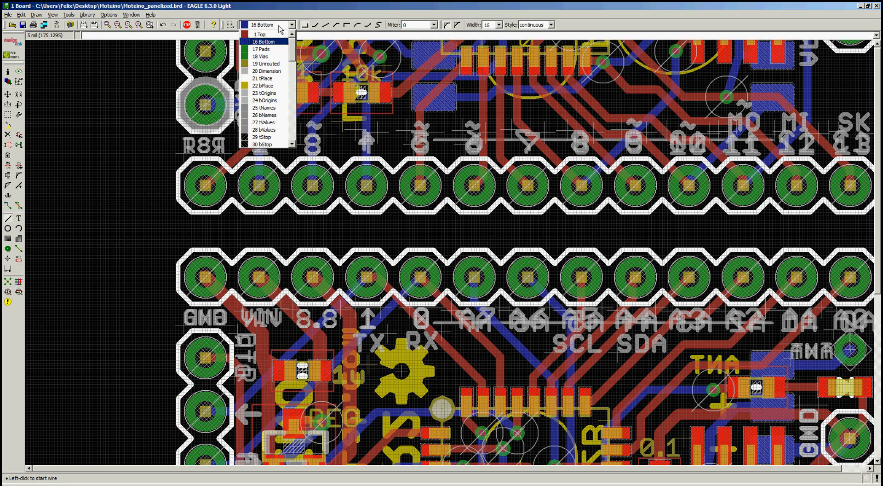
{"action": "mouse_move", "coordinate": [289, 56]}
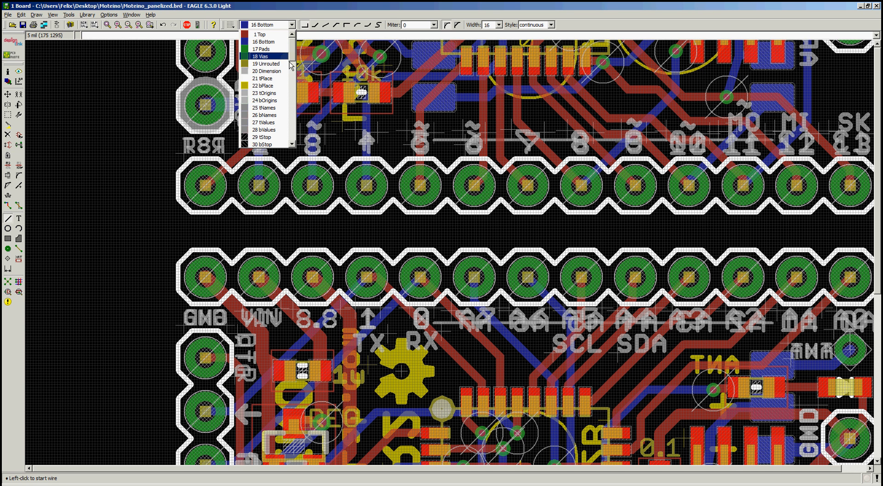
{"action": "mouse_move", "coordinate": [268, 71]}
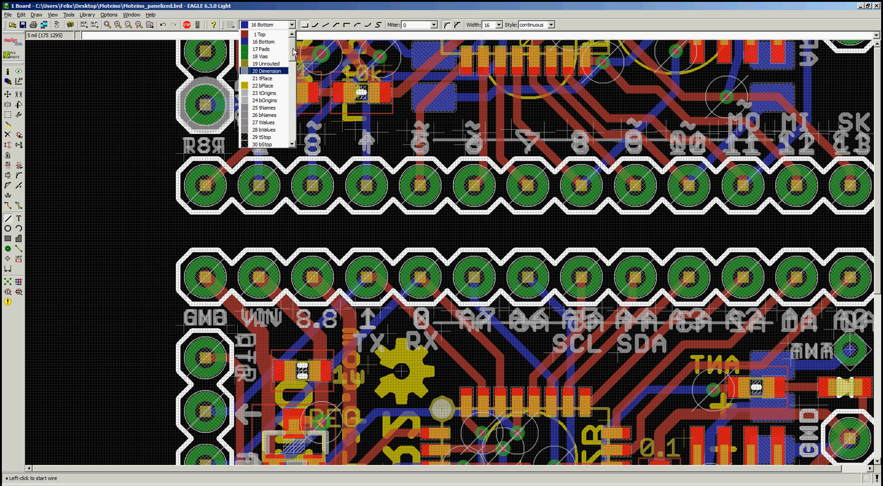
{"action": "scroll", "scroll_direction": "down", "scroll_amount": 3}
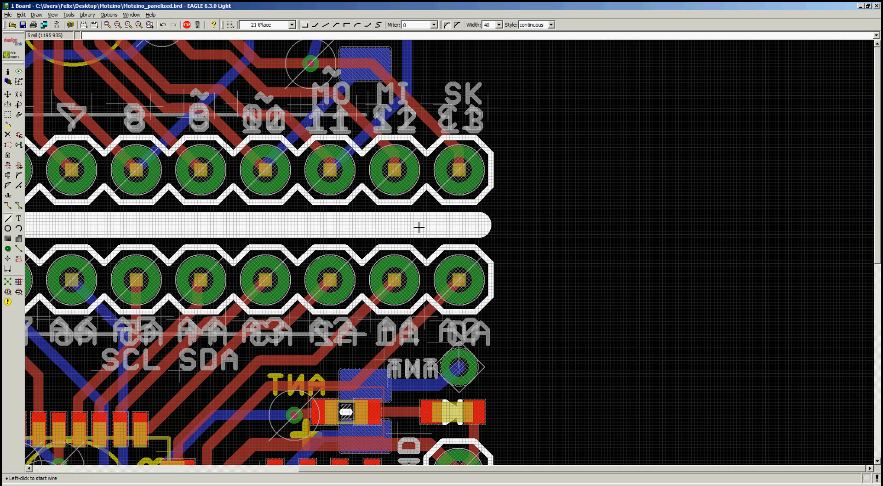
Step: Set the gap line's style to shortdash so it becomes a dashed cut line
{"action": "right_click", "coordinate": [323, 226]}
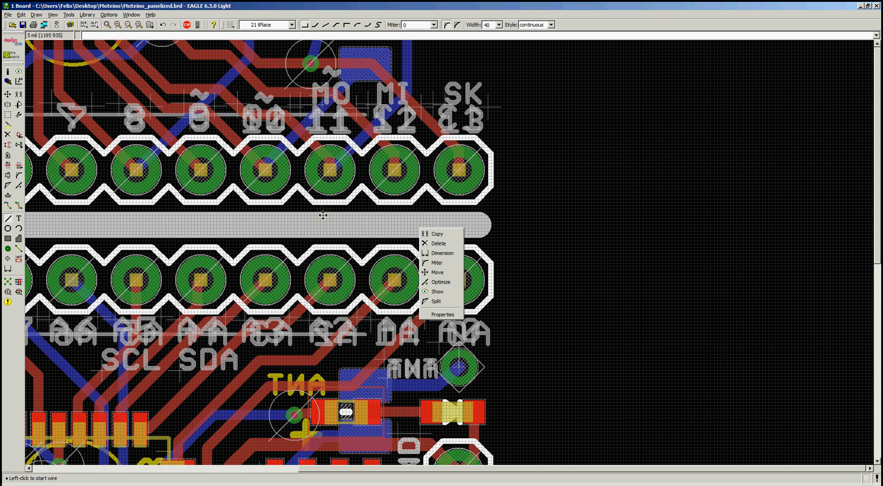
{"action": "left_click", "coordinate": [442, 314]}
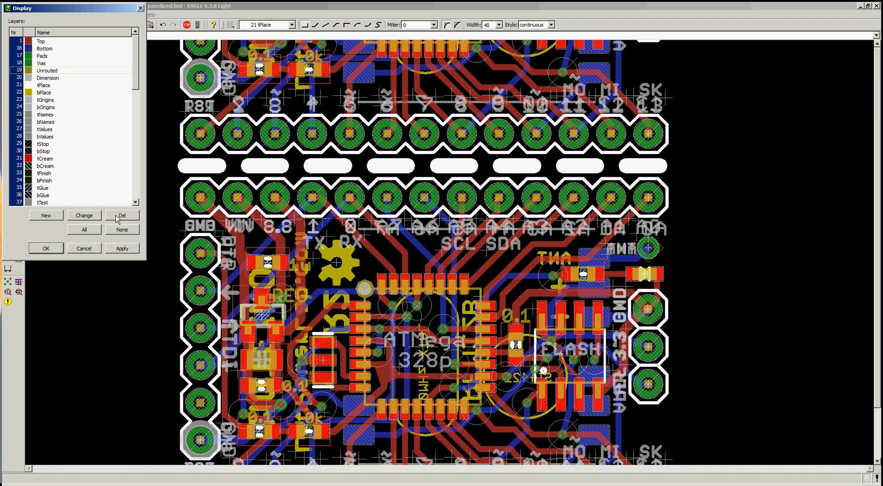
Step: Close the Display dialog before moving the dimension outline's top-left corner
{"action": "left_click", "coordinate": [46, 248]}
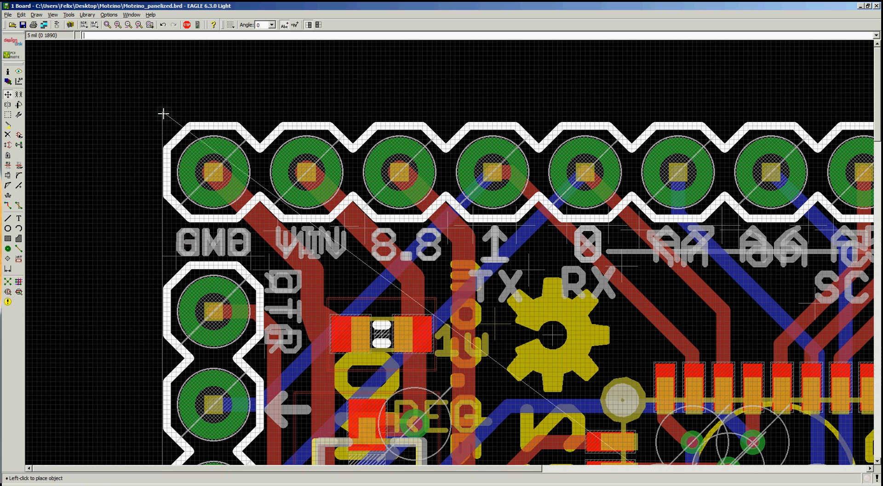
{"action": "mouse_move", "coordinate": [163, 117]}
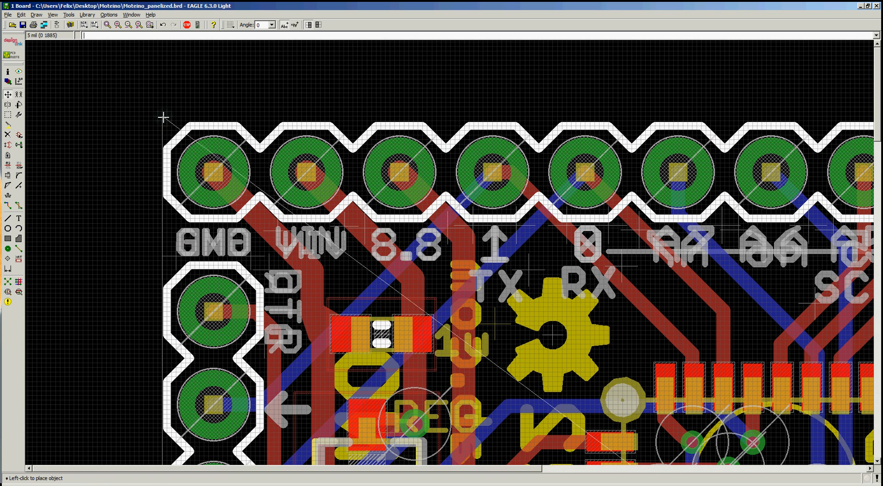